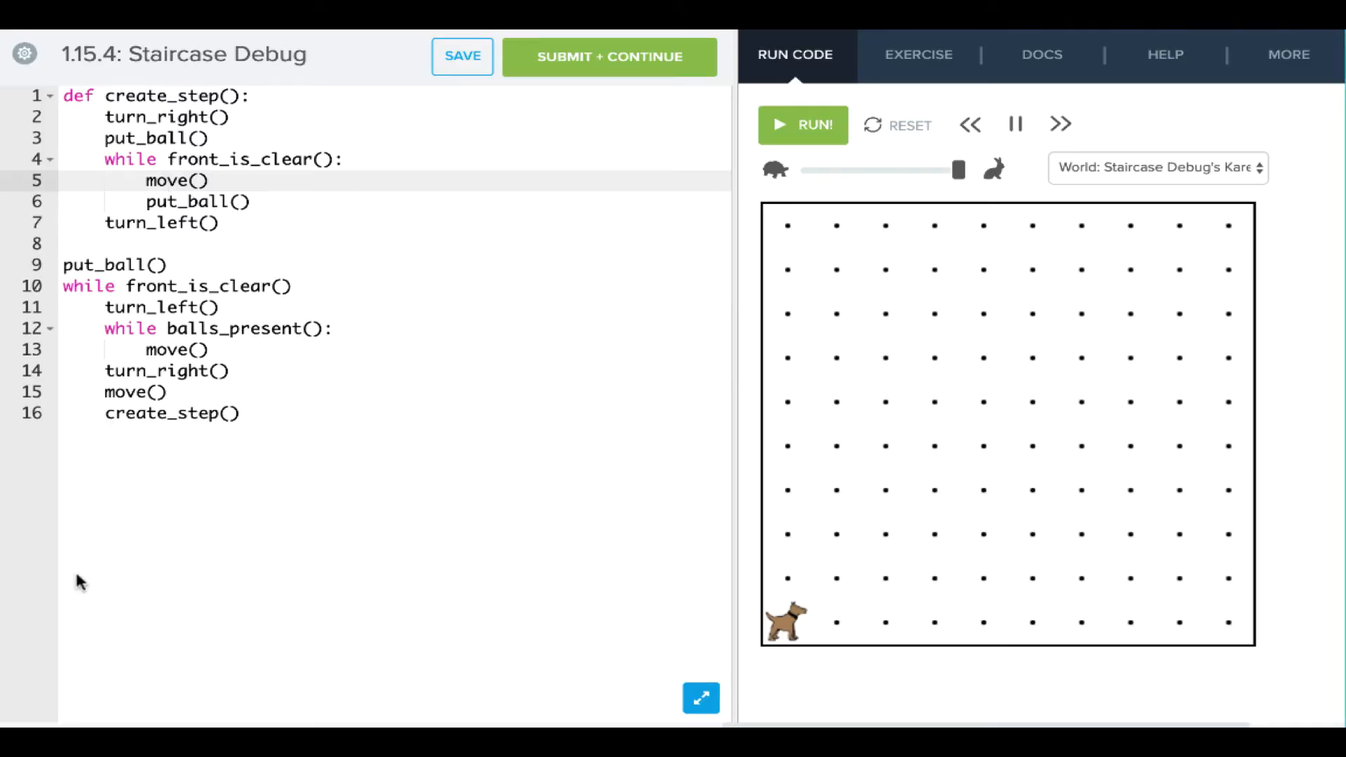
mouse_move(78, 582)
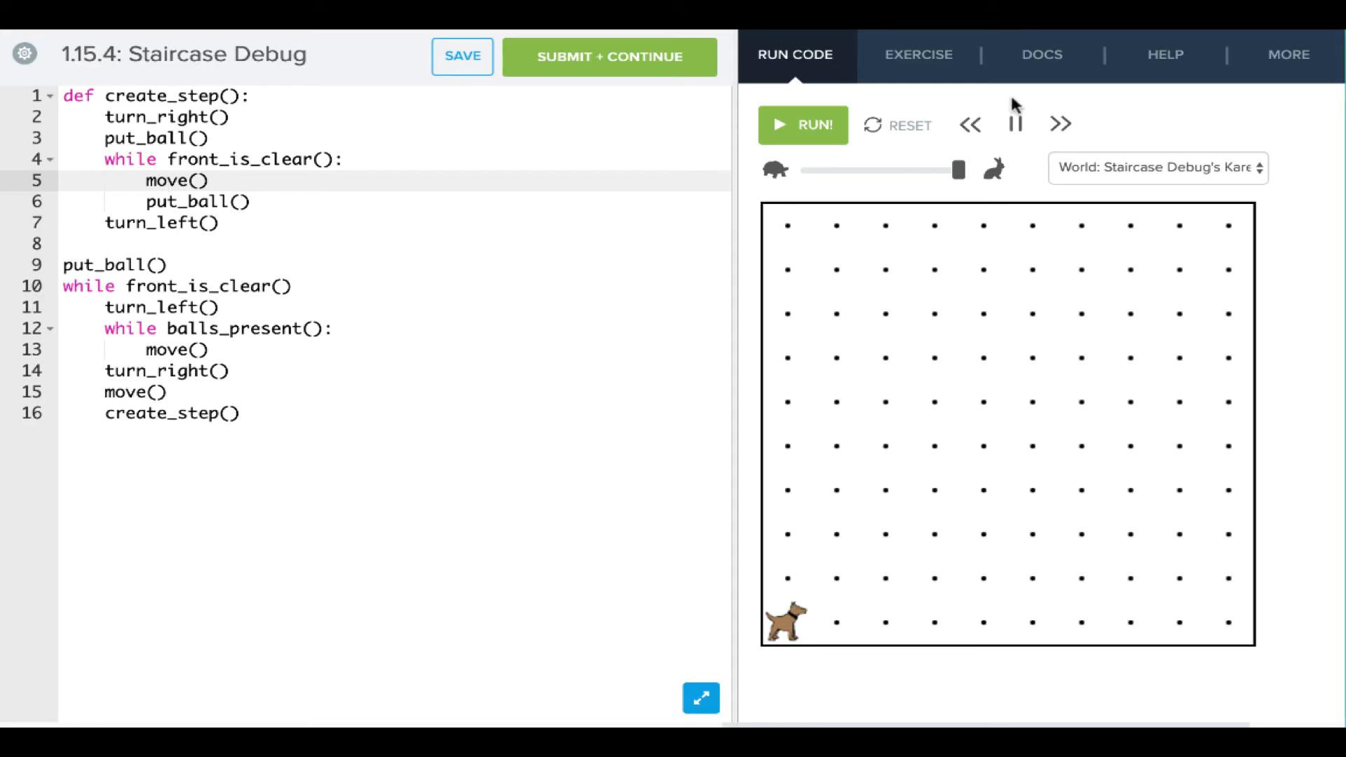
- Run the code, add the missing colon after line 10's while front_is_clear(), and reset
click(802, 125)
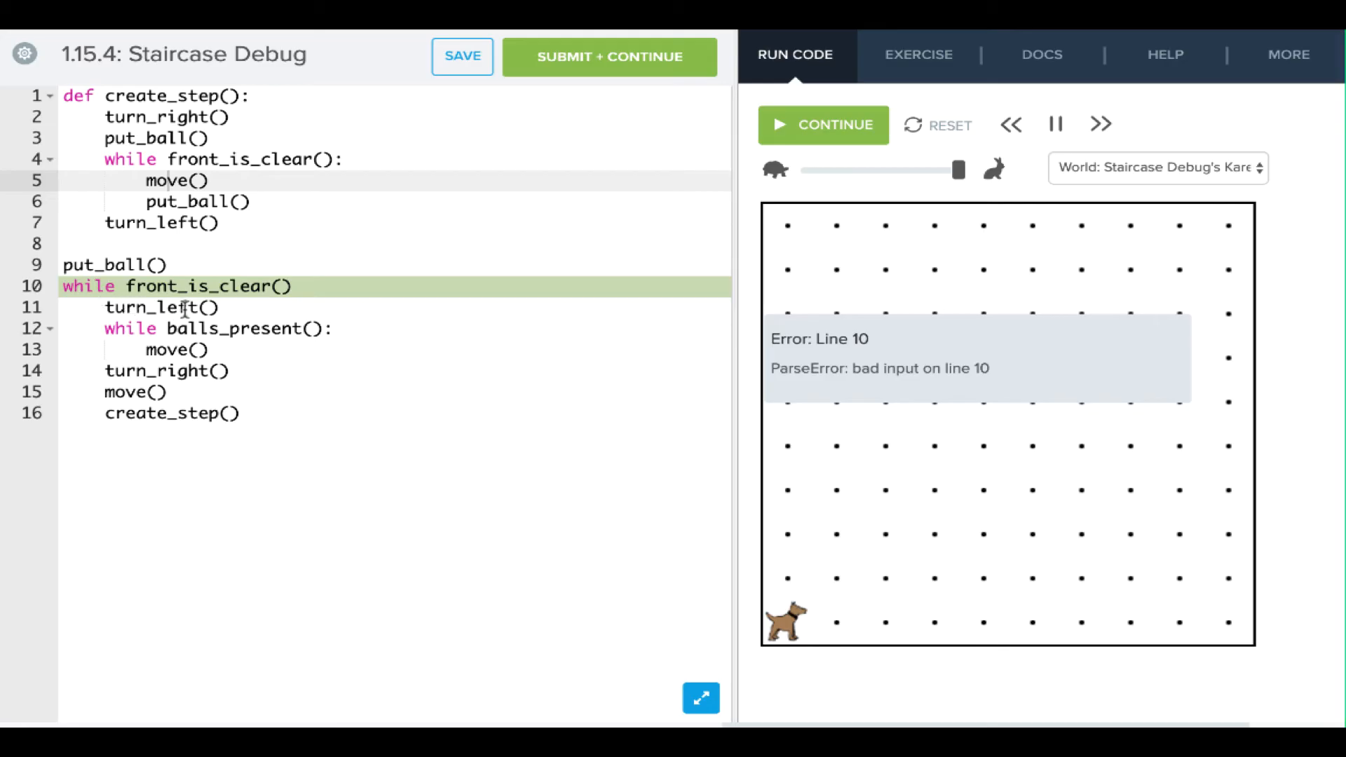
mouse_move(206, 359)
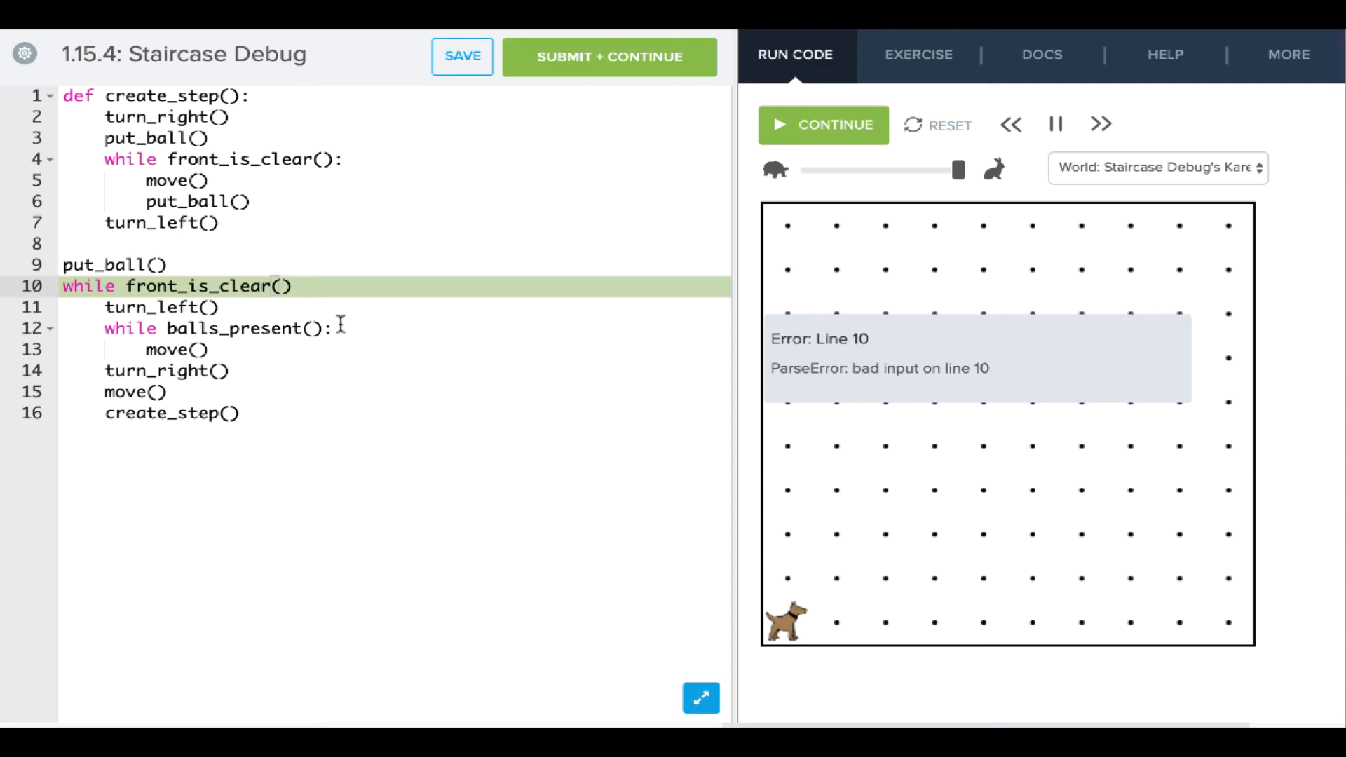
text(:)
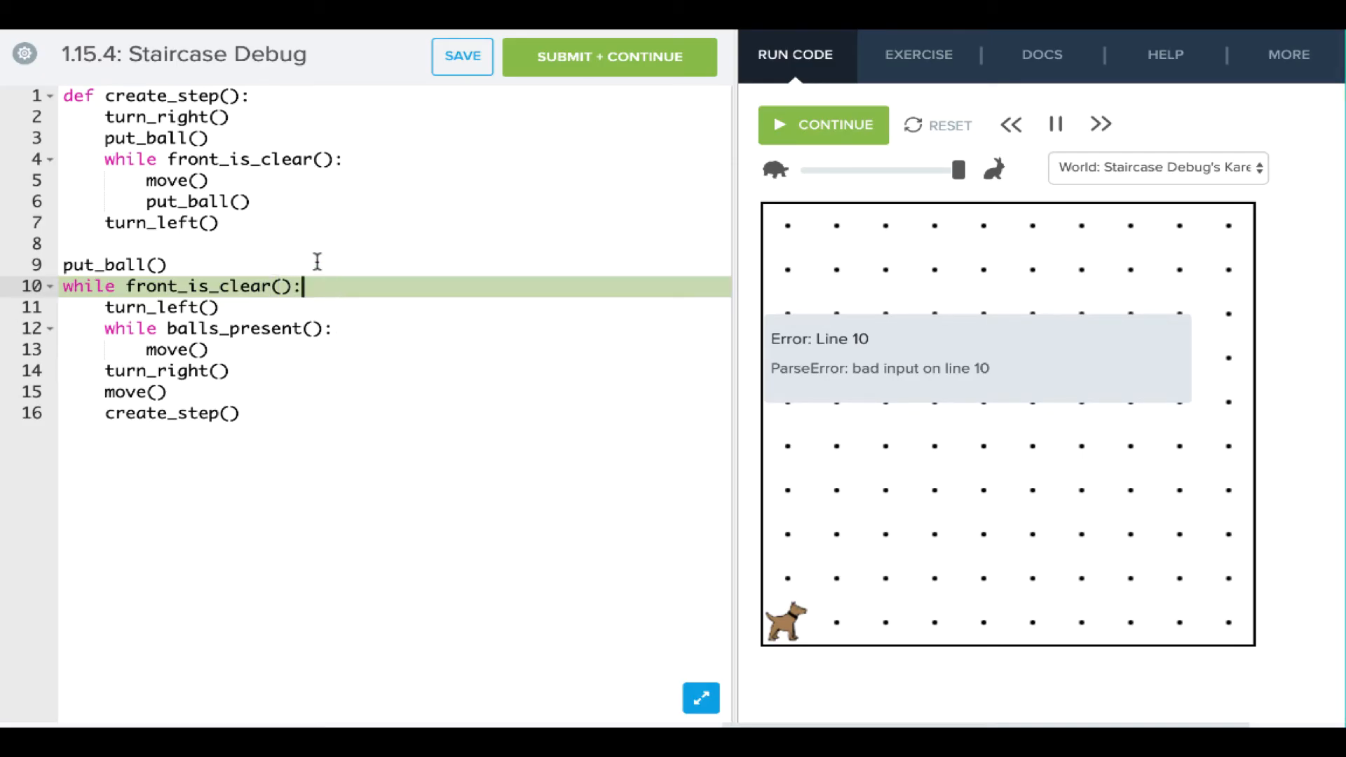
click(936, 124)
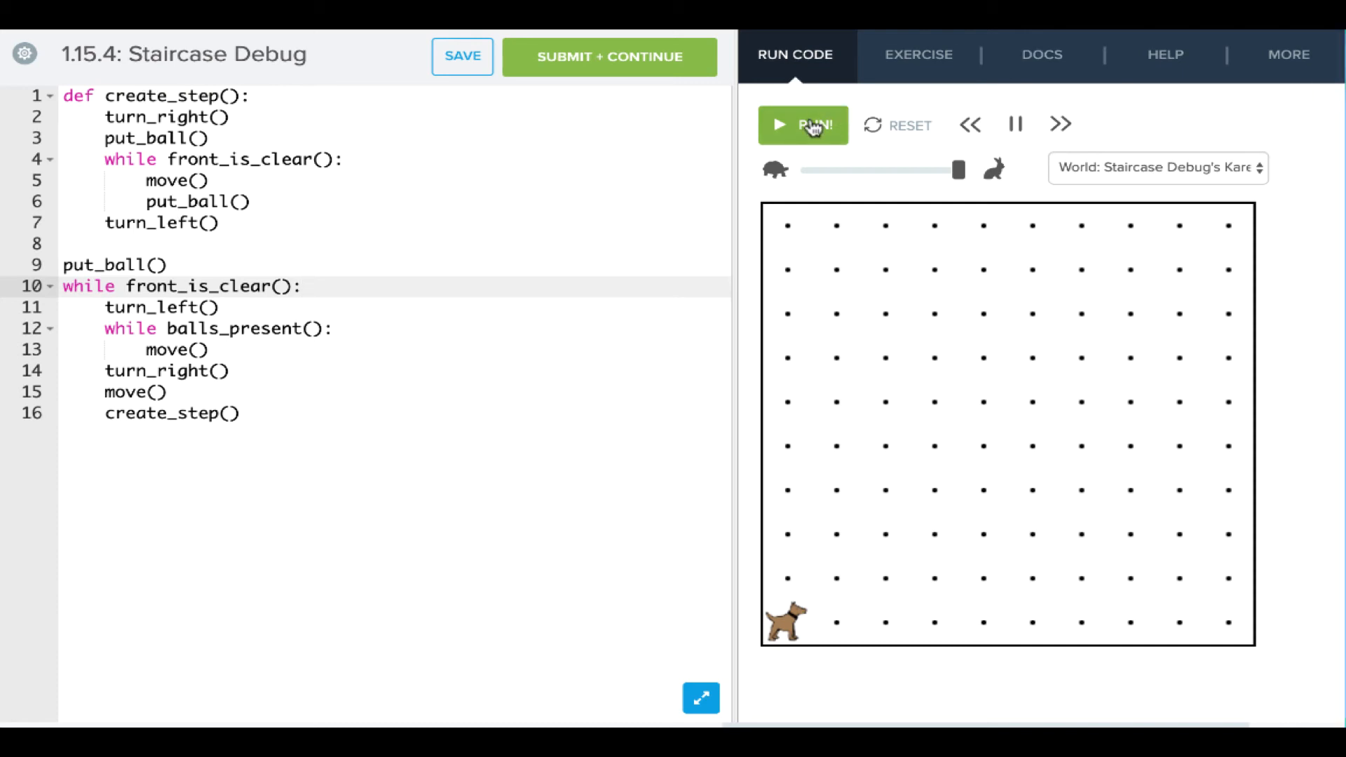
- Rerun the program, revealing the NameError that turn_right is undefined on line 14
click(801, 125)
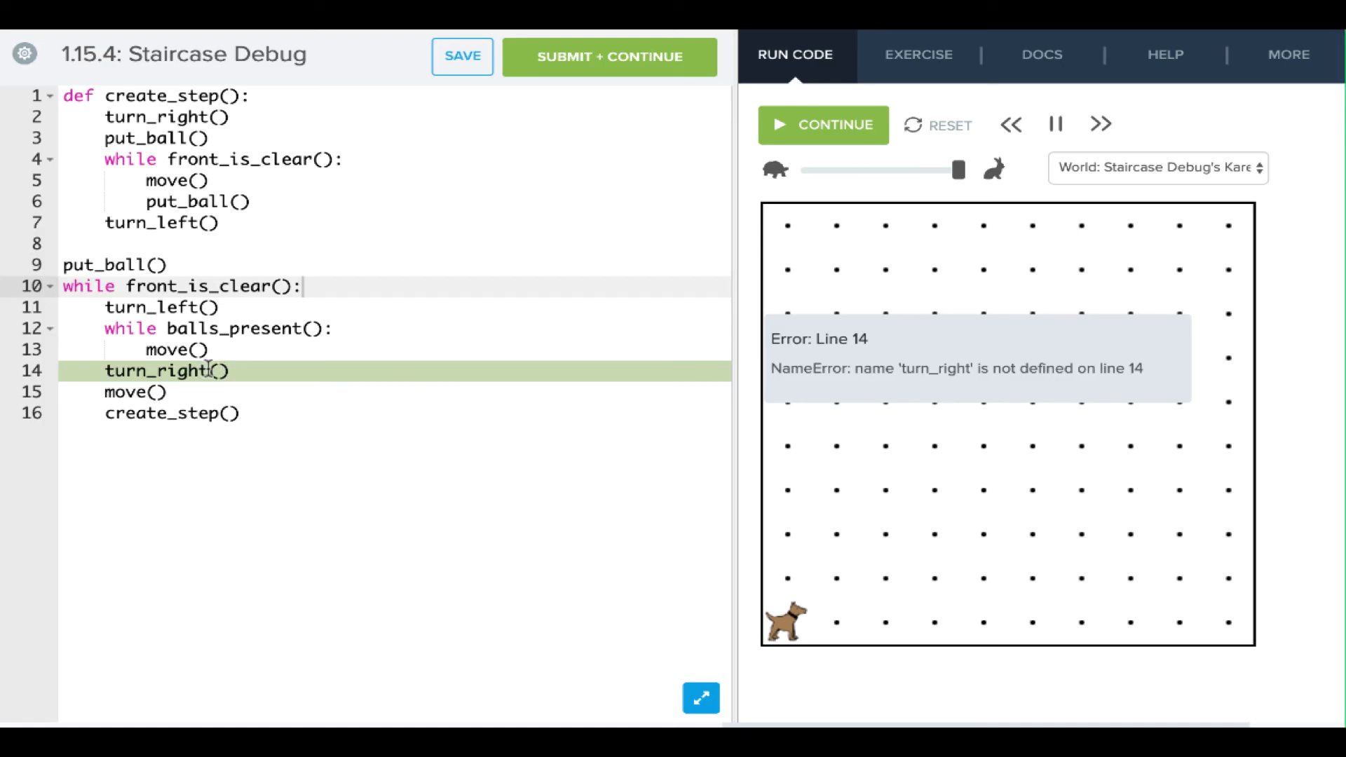
mouse_move(911, 387)
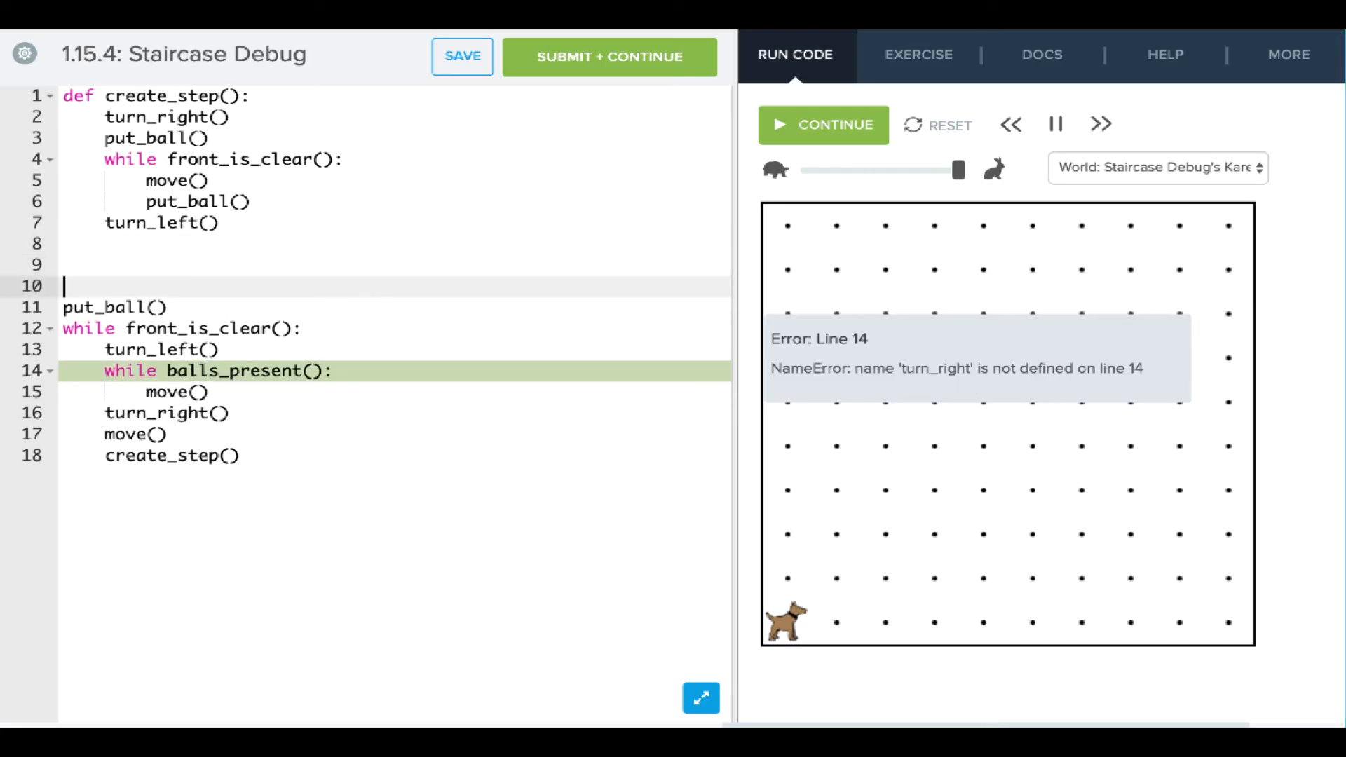
- Type def turn_right(): with three turn_left() calls on lines 9–12, then reset the world
text(def)
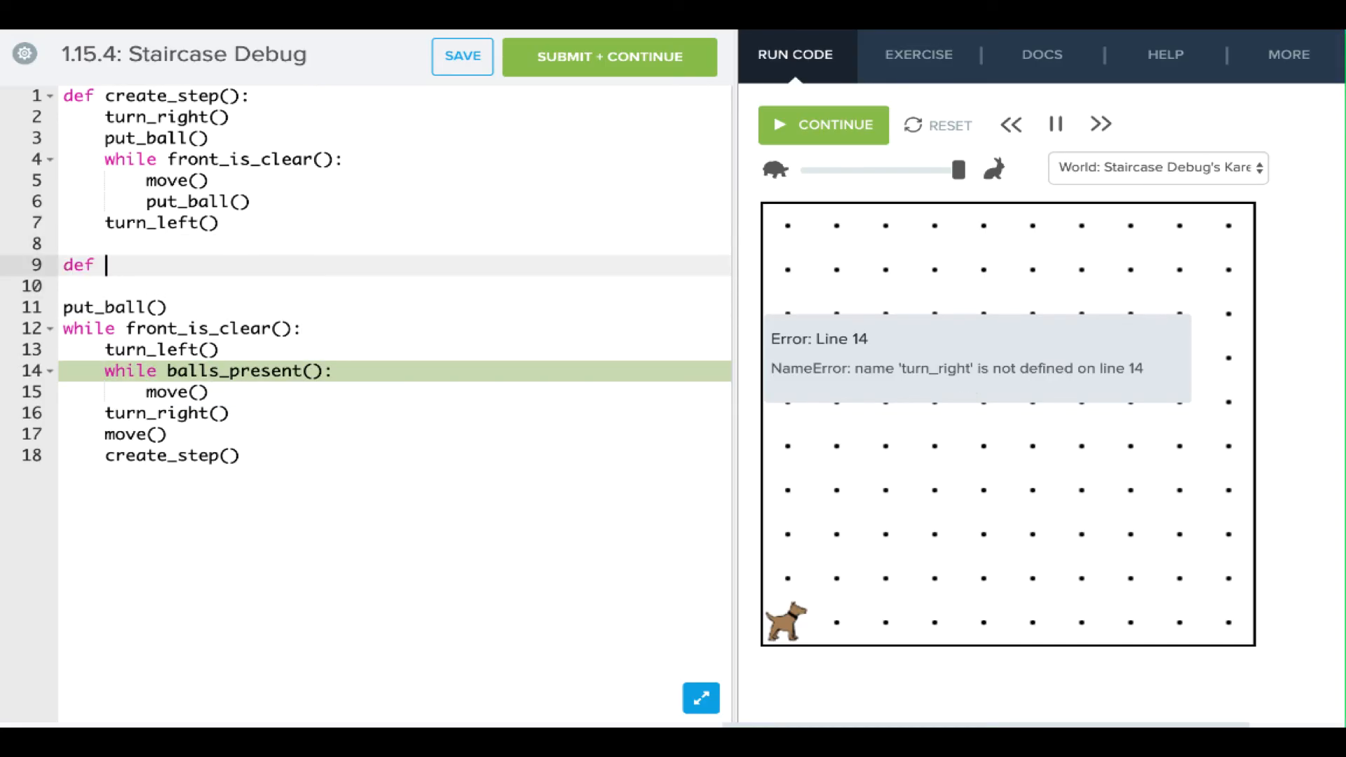
text(t)
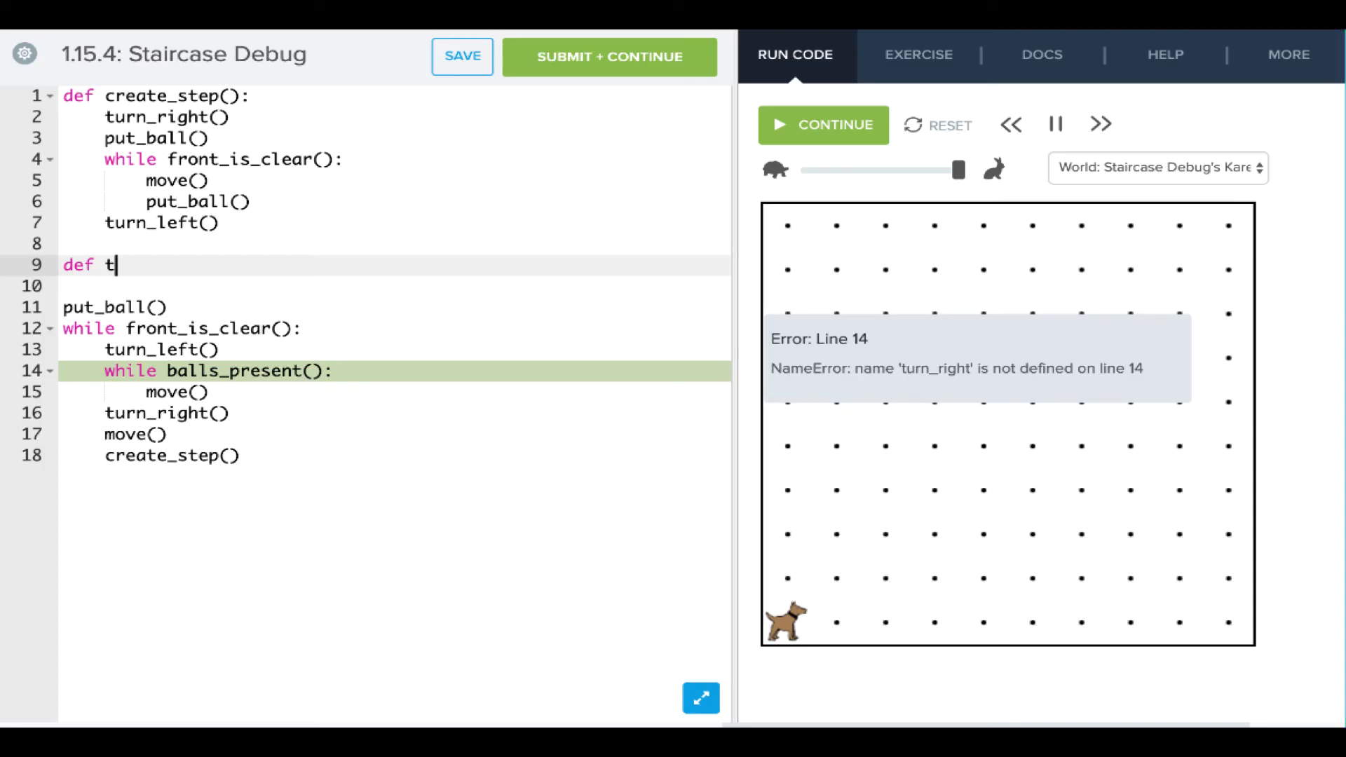
text(urn_rig)
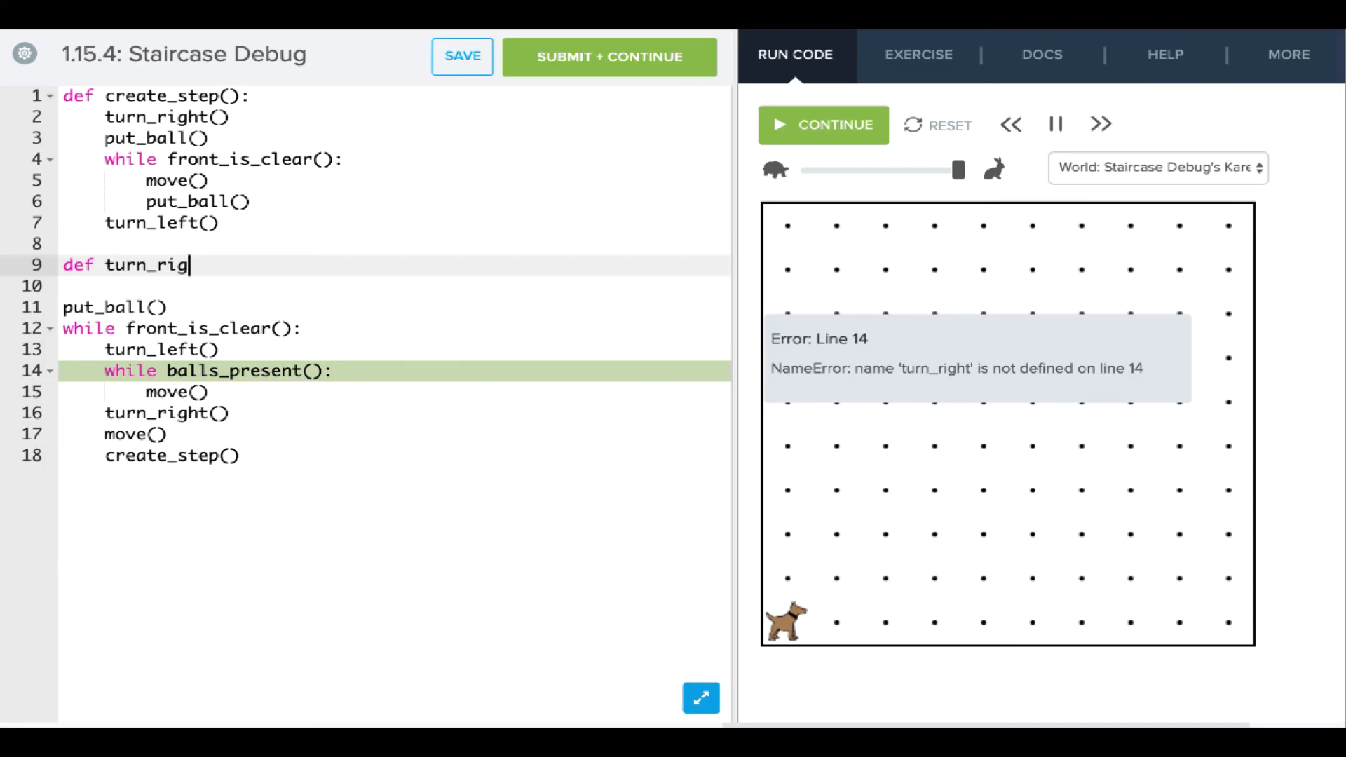
text(ht())
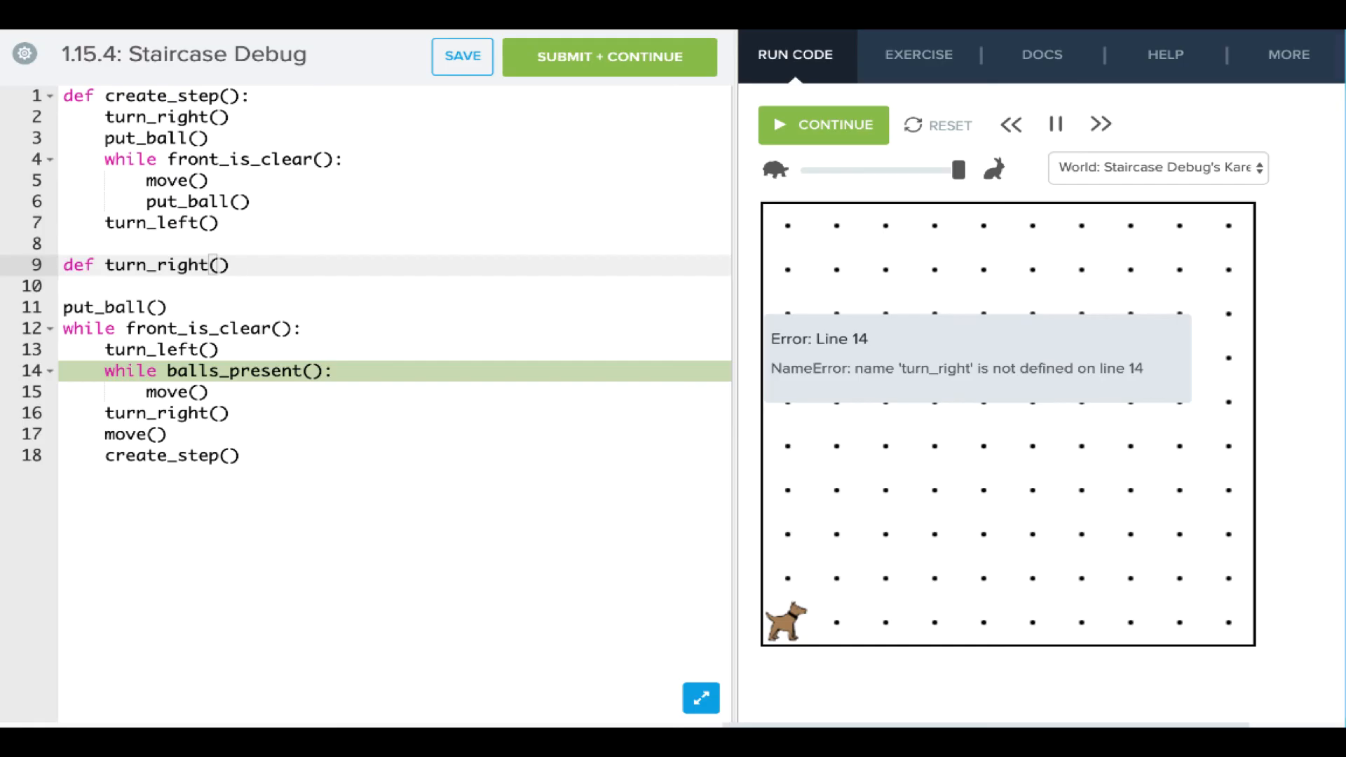
text(turn_left()
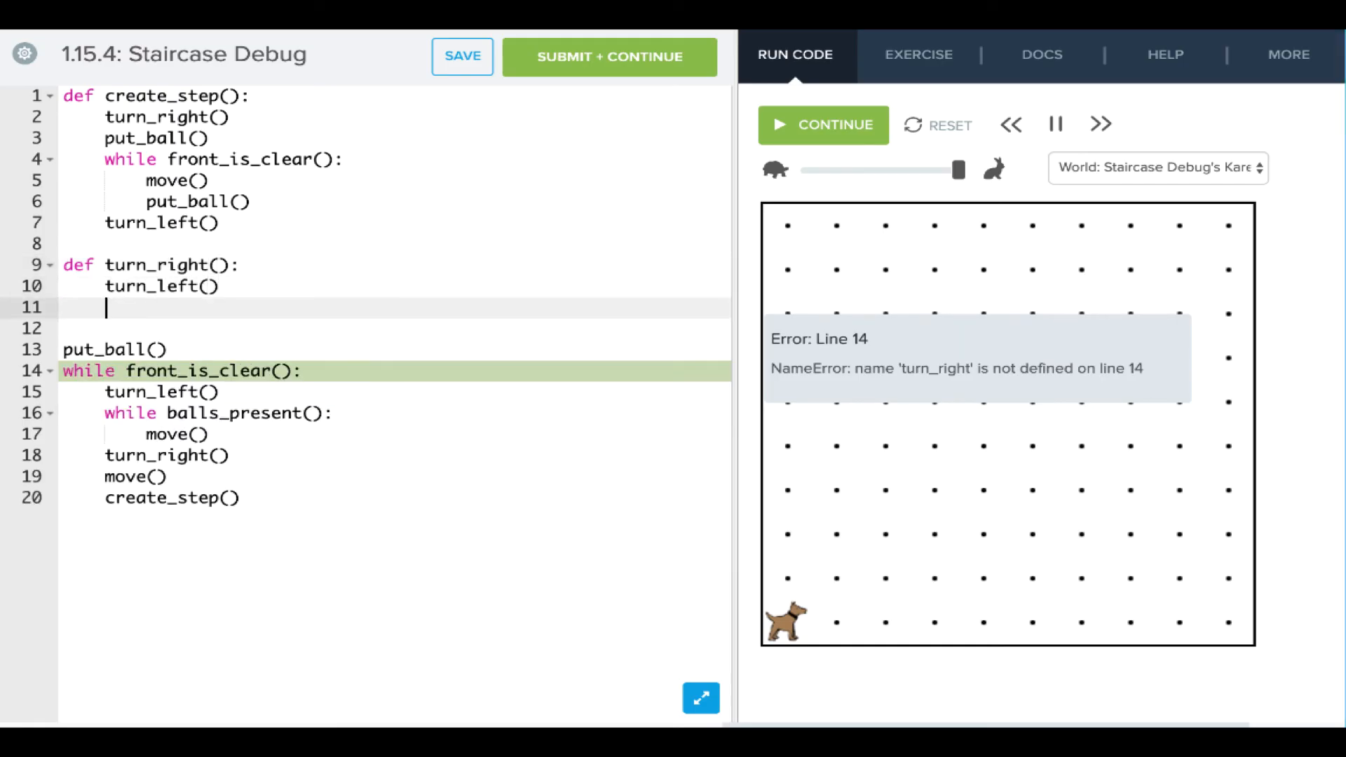
text(turn_left()
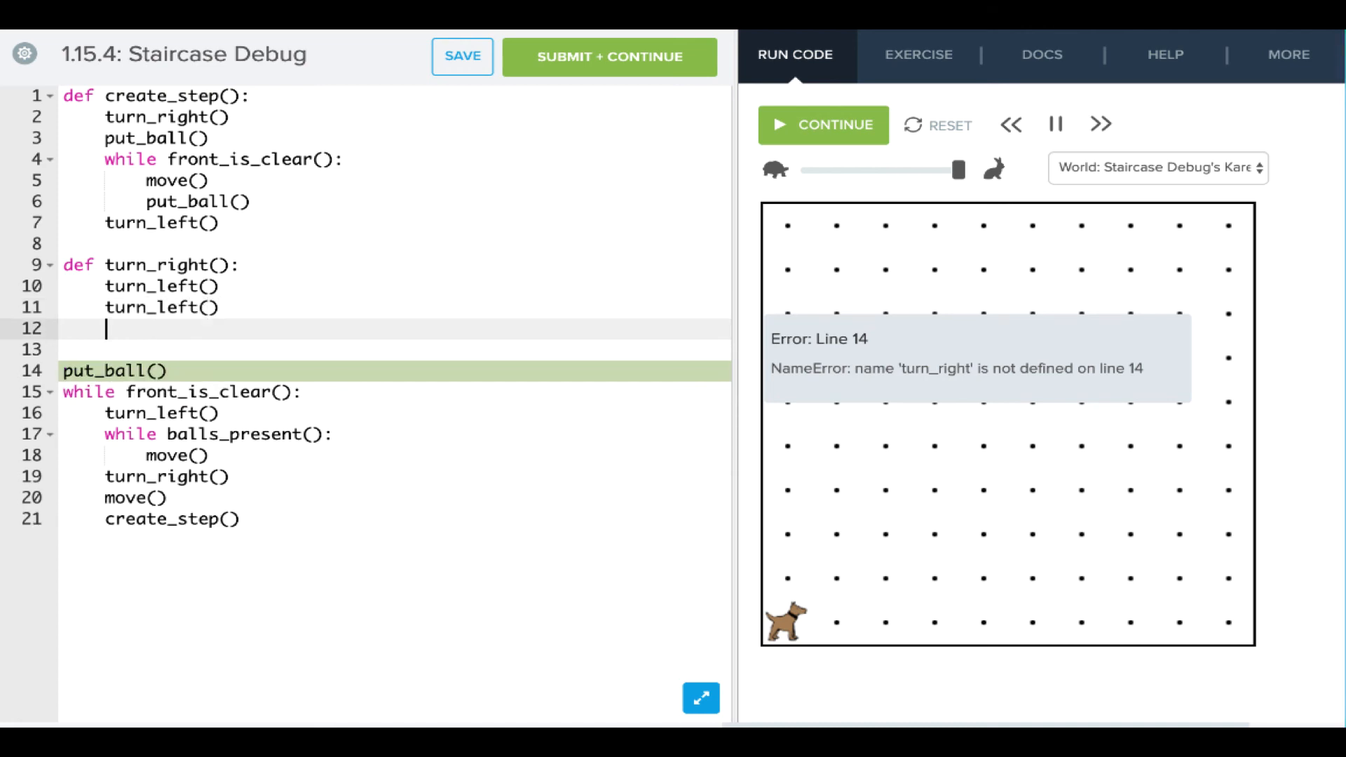
text(turn()
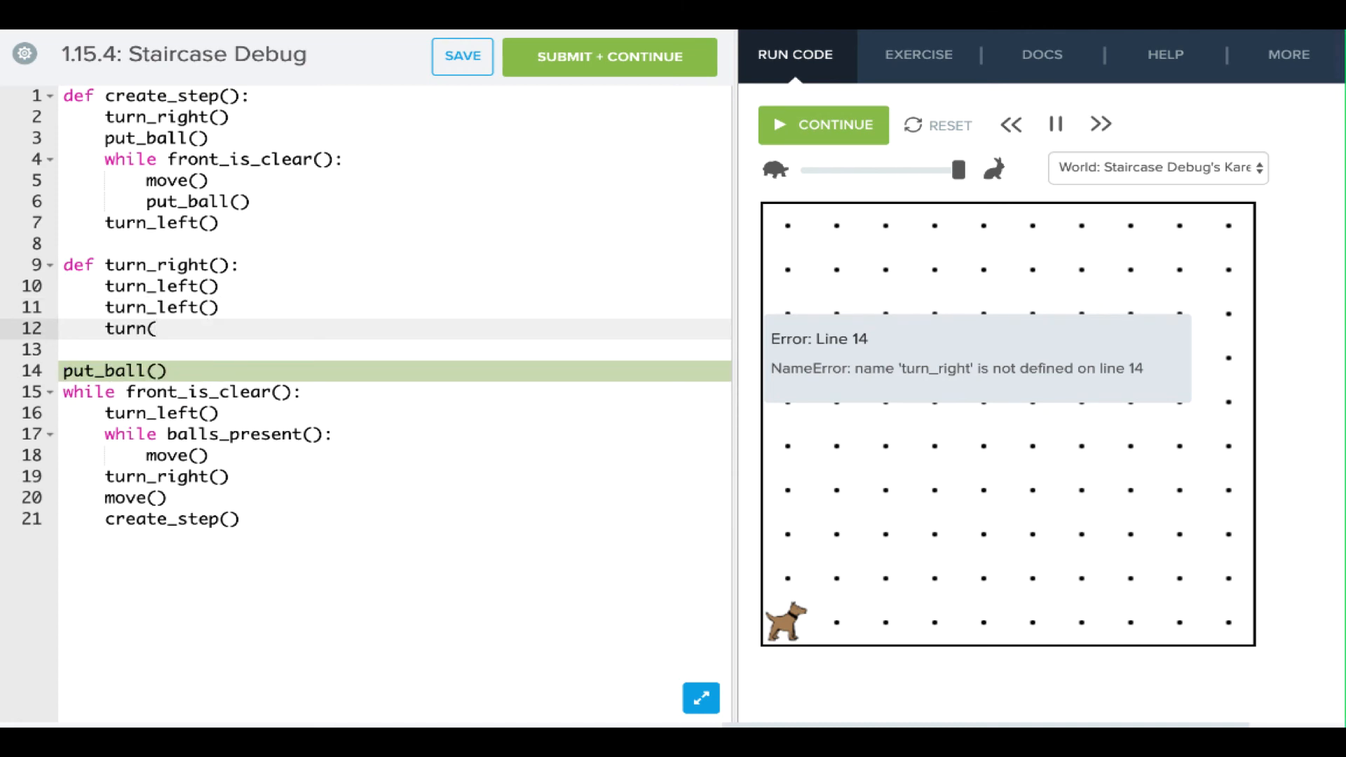
text(left())
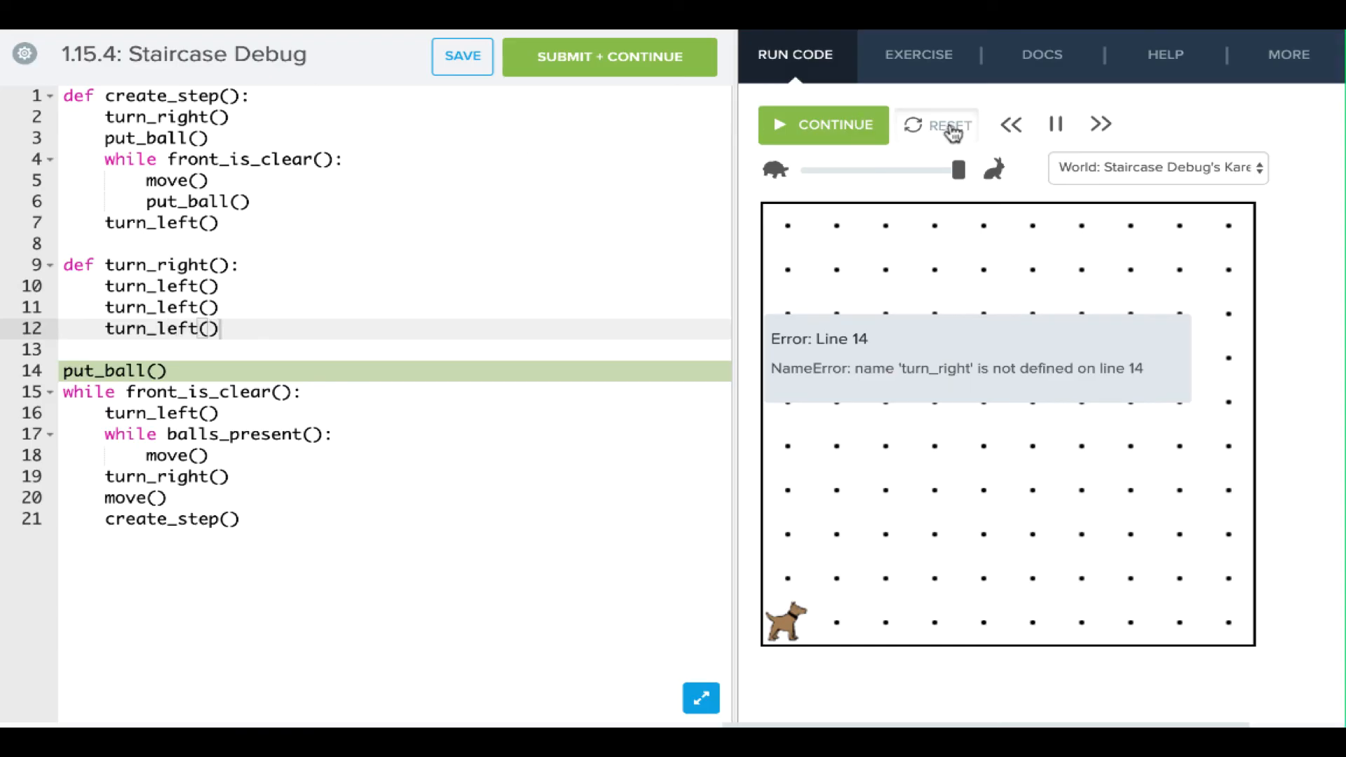
click(936, 125)
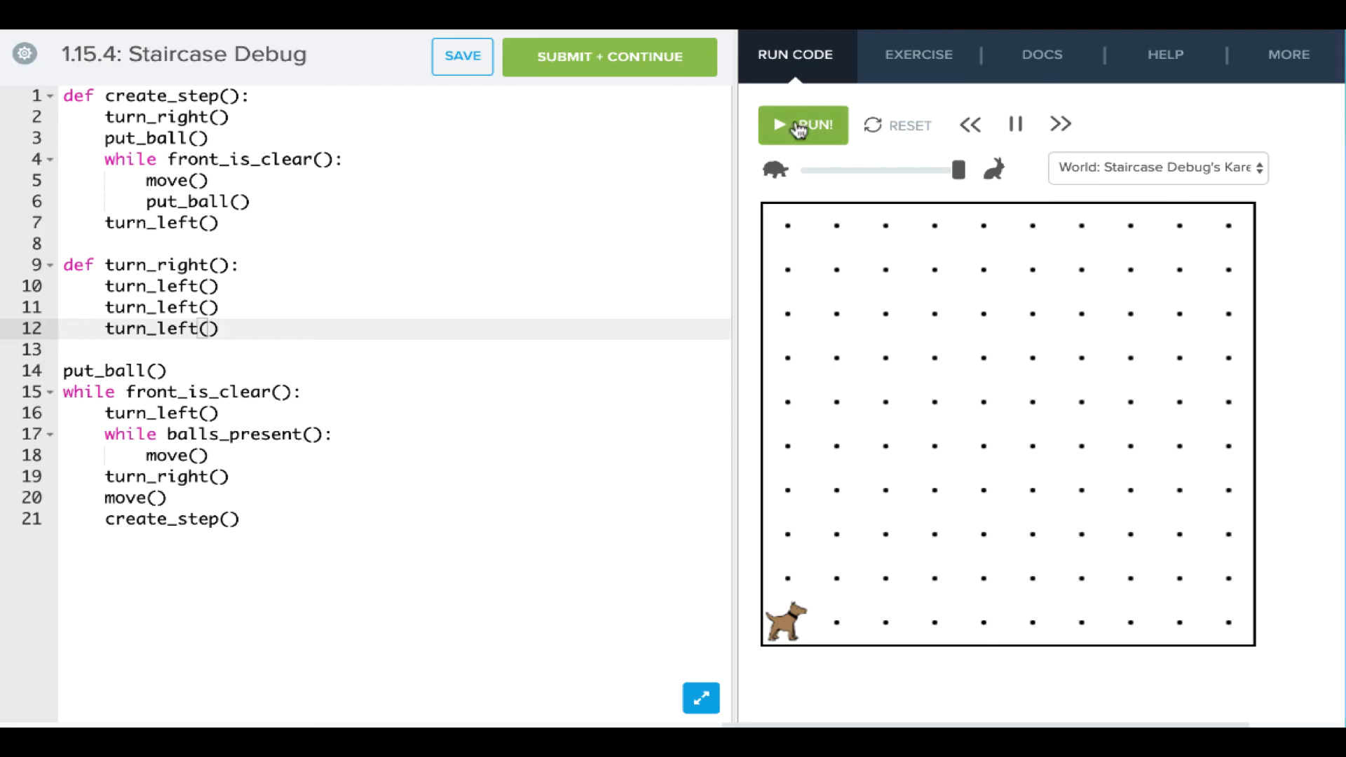
- Run Karel to build the yellow-ball staircase, then rerun without line 9's colon
click(462, 57)
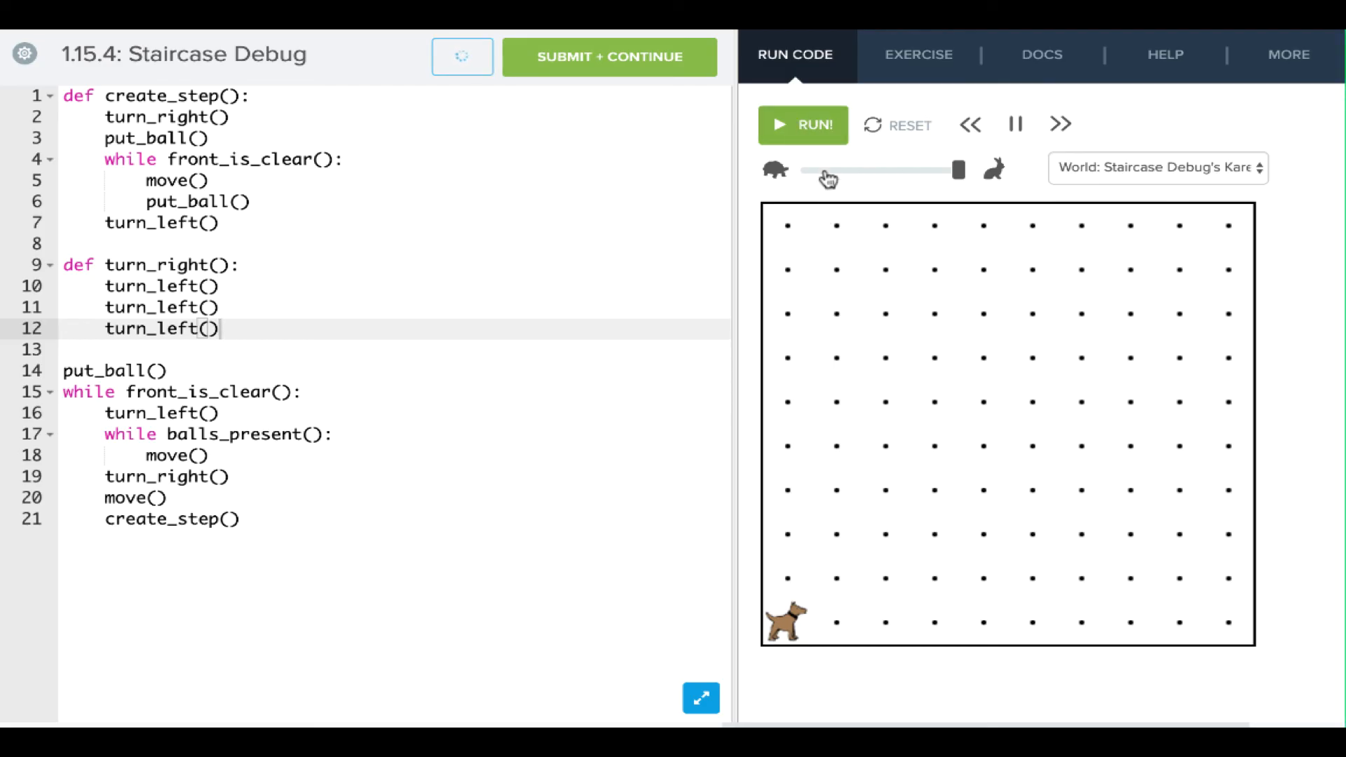
mouse_move(813, 160)
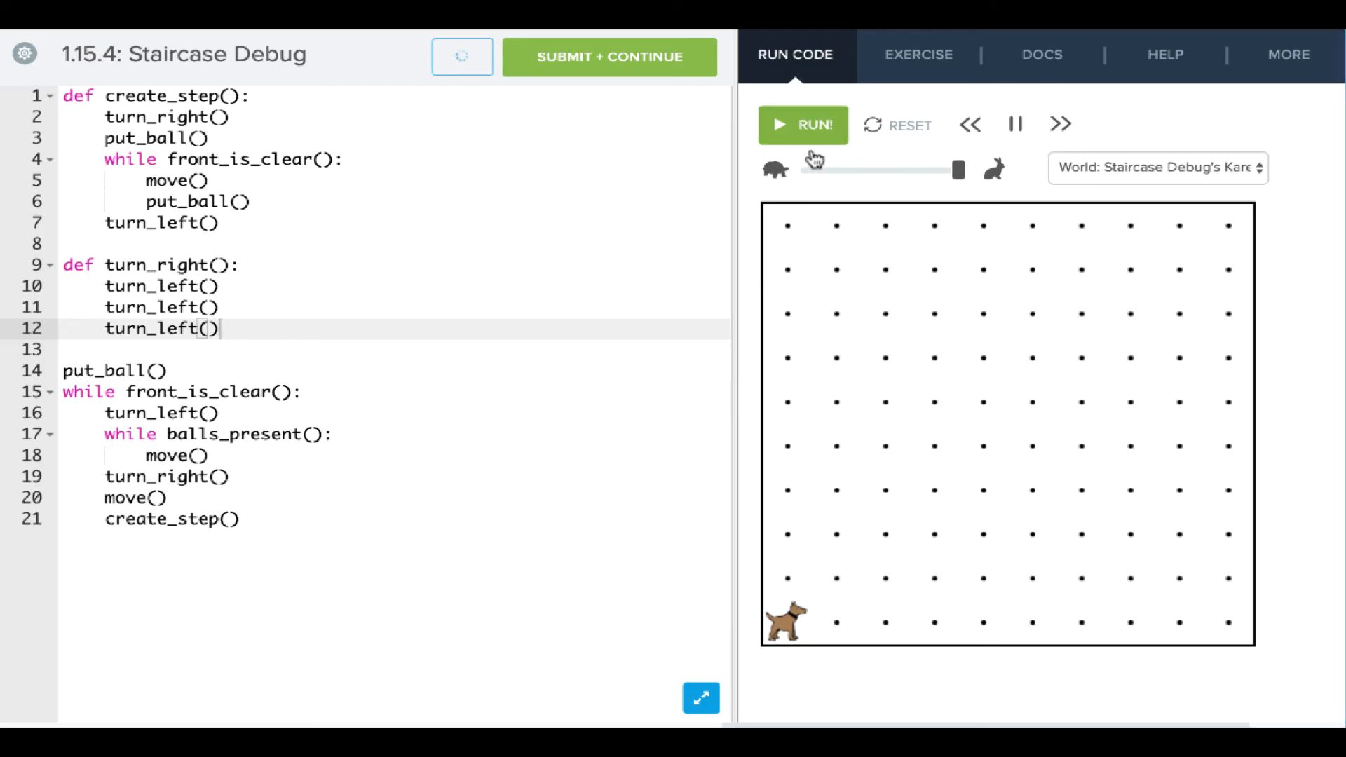
click(802, 124)
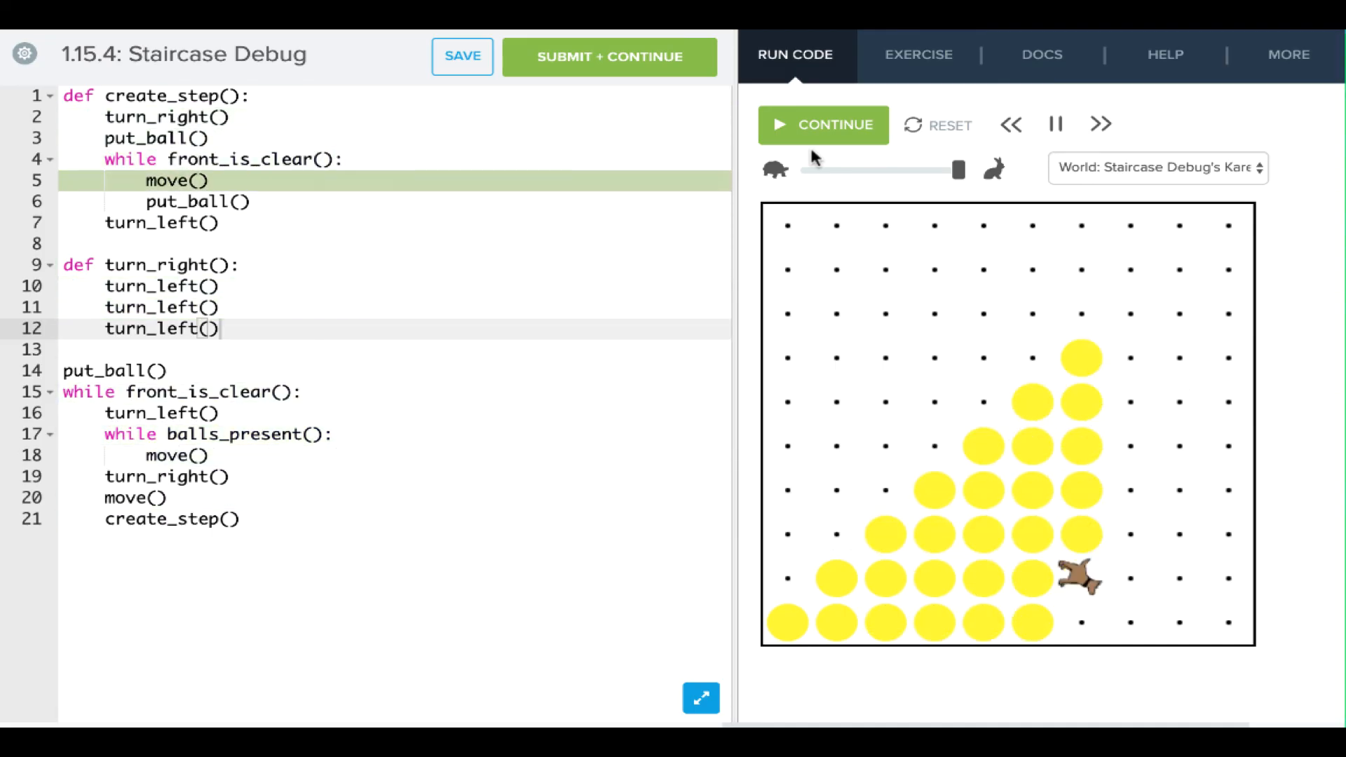
click(822, 125)
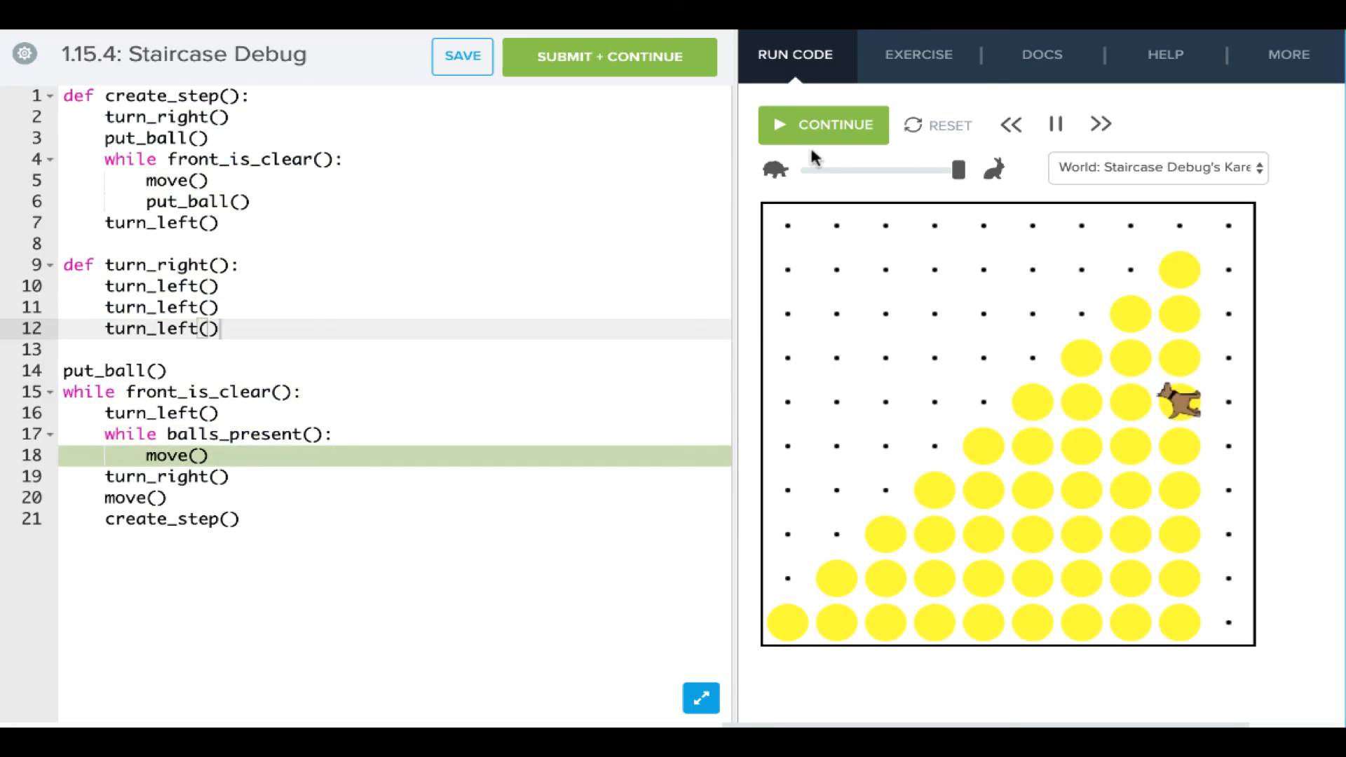
click(822, 125)
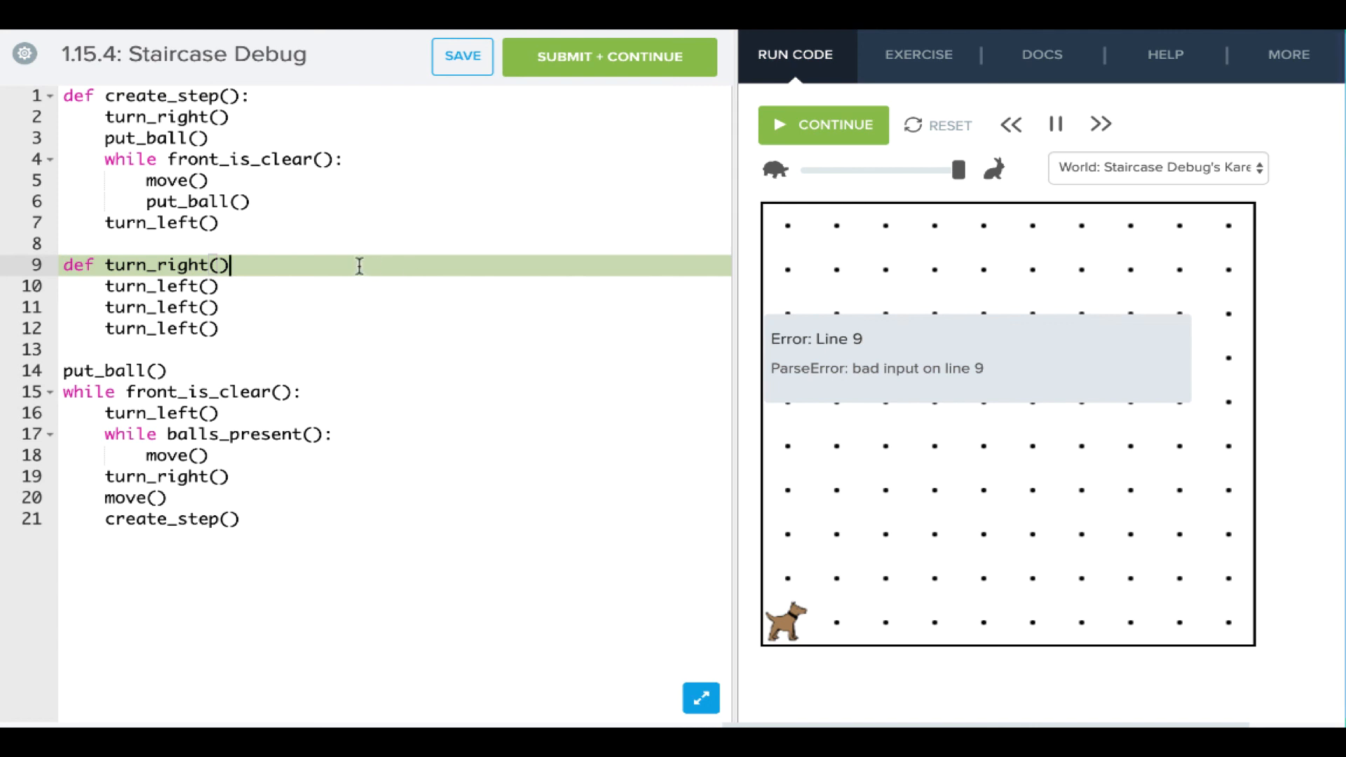
- Restore line 9's colon, reset, and run with the misspelled turn_lef() call
text(:)
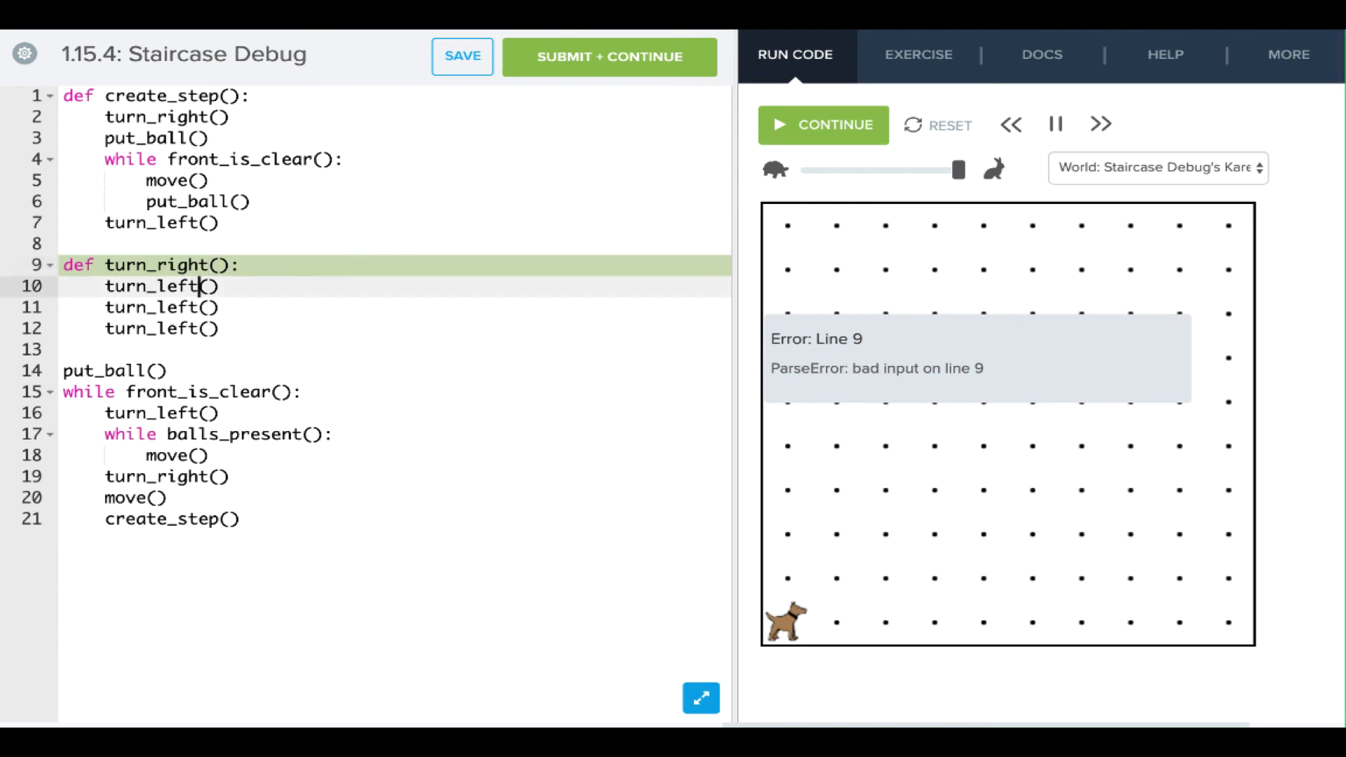
click(821, 125)
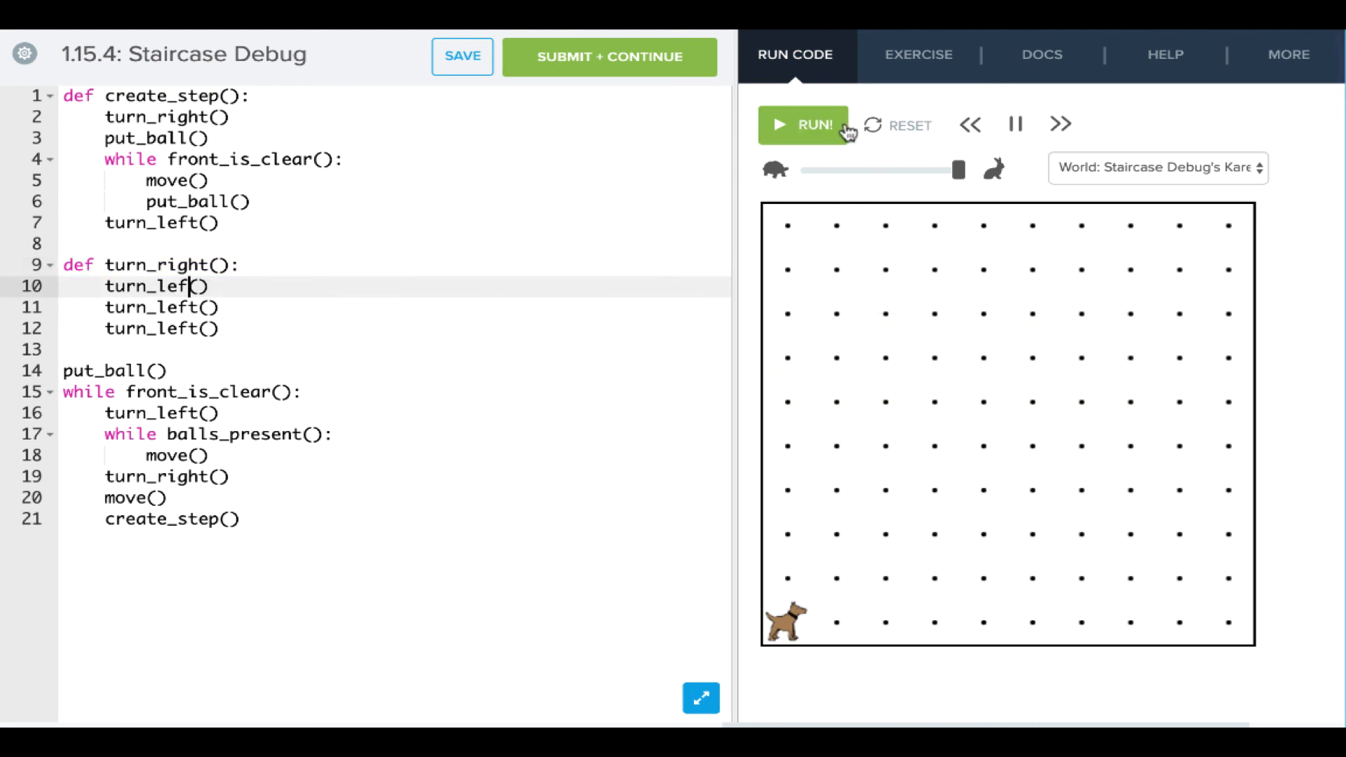
click(802, 125)
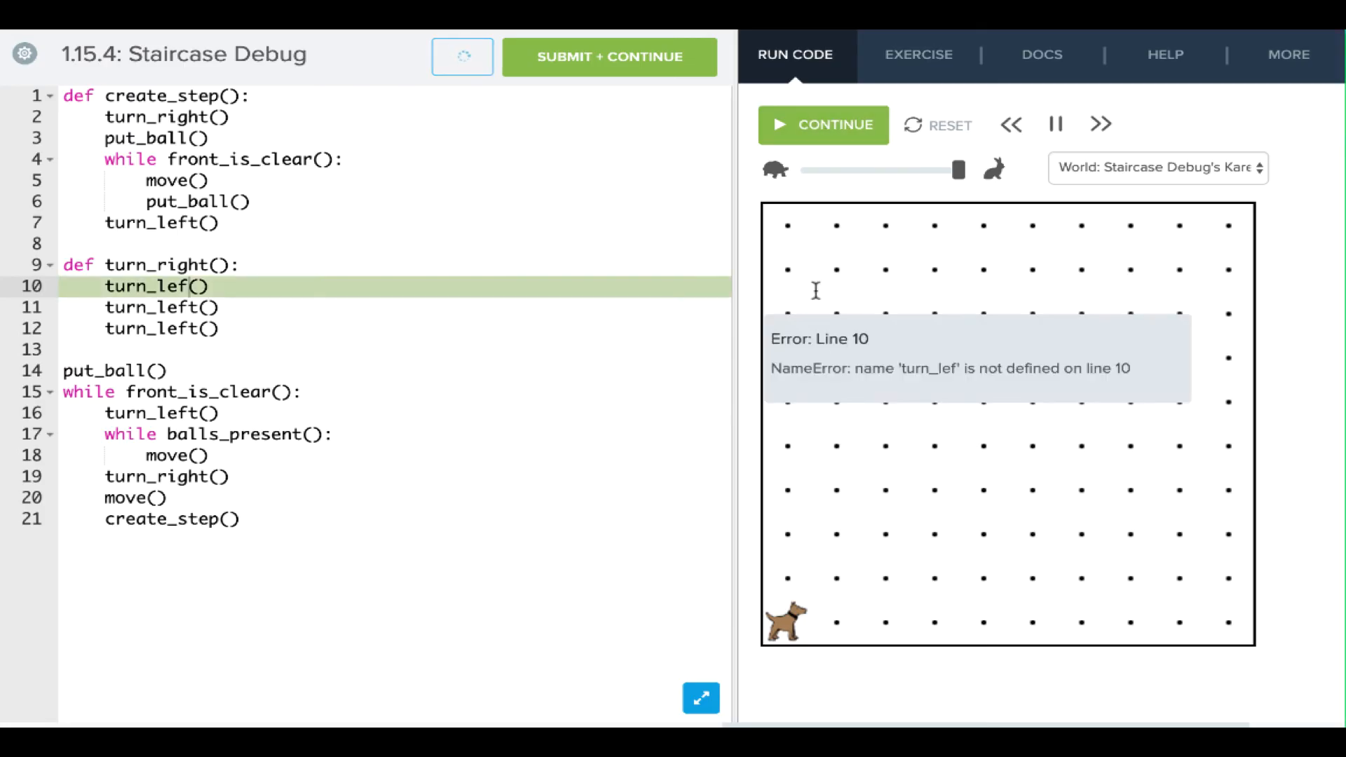